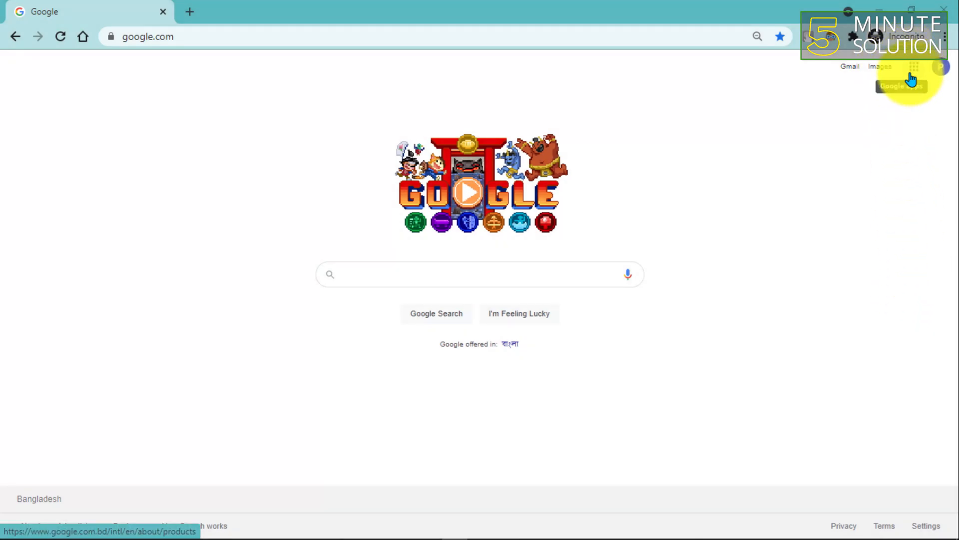
pyautogui.moveTo(850, 66)
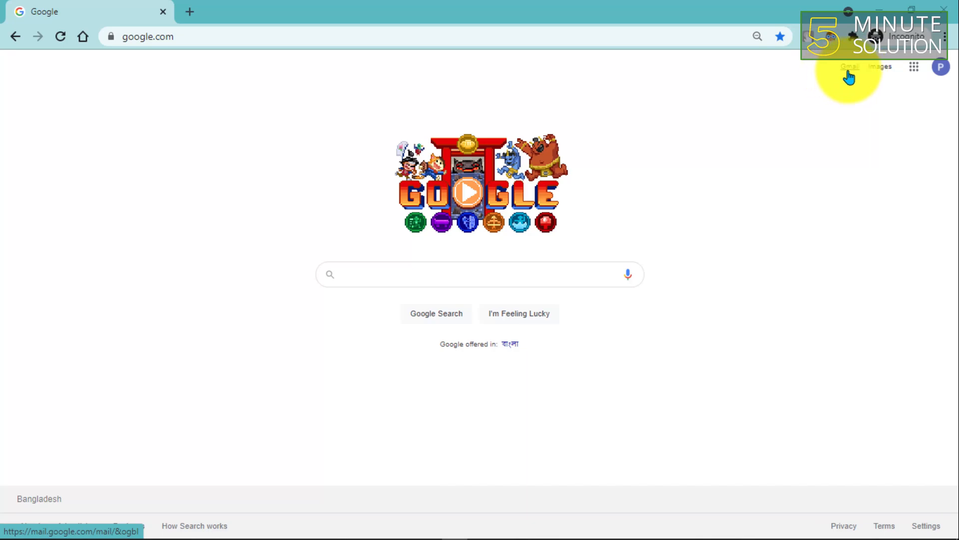
# - Navigate from the Google home page to the Gmail inbox via the Gmail link
pyautogui.click(850, 66)
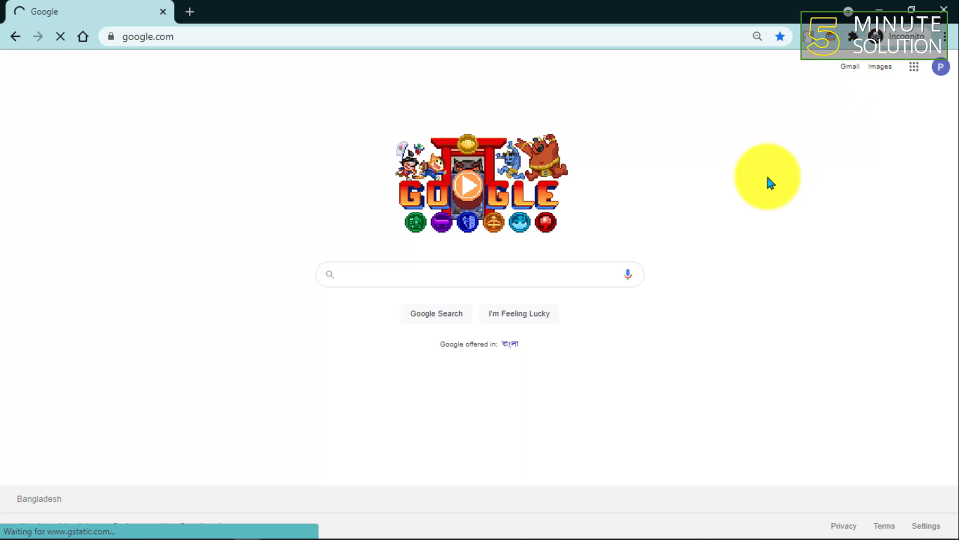
pyautogui.moveTo(728, 238)
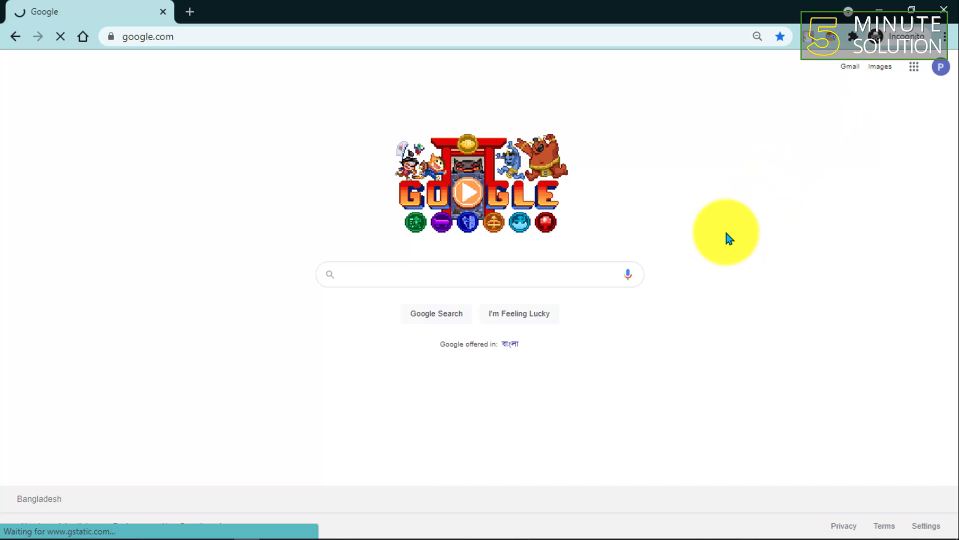
pyautogui.click(850, 66)
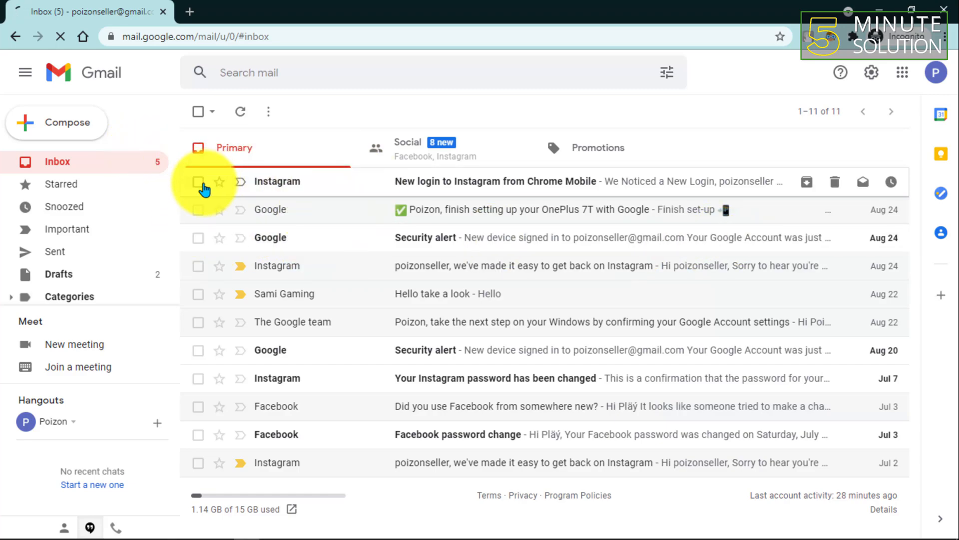
pyautogui.moveTo(198, 181)
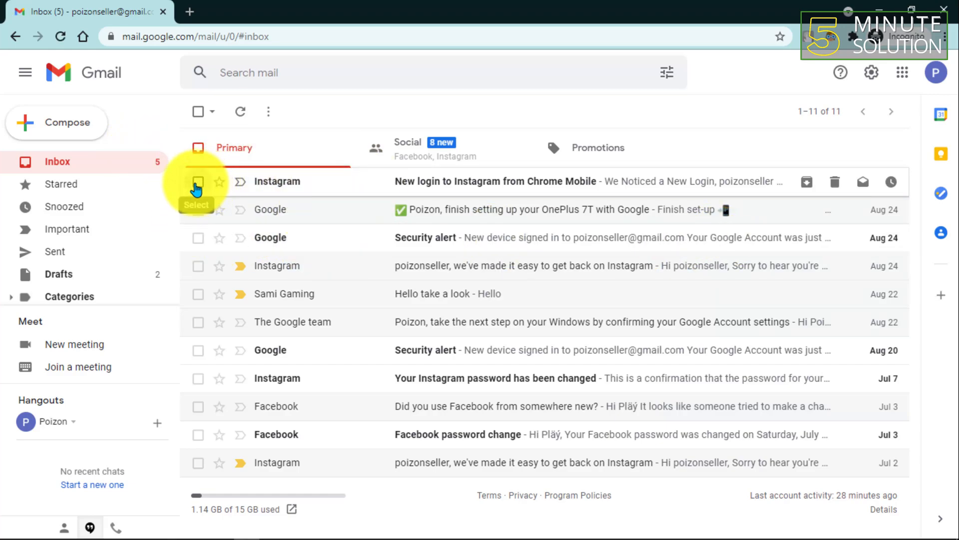
# - Select the four Aug 24 conversations at the top of the inbox and move them to Trash
pyautogui.click(197, 181)
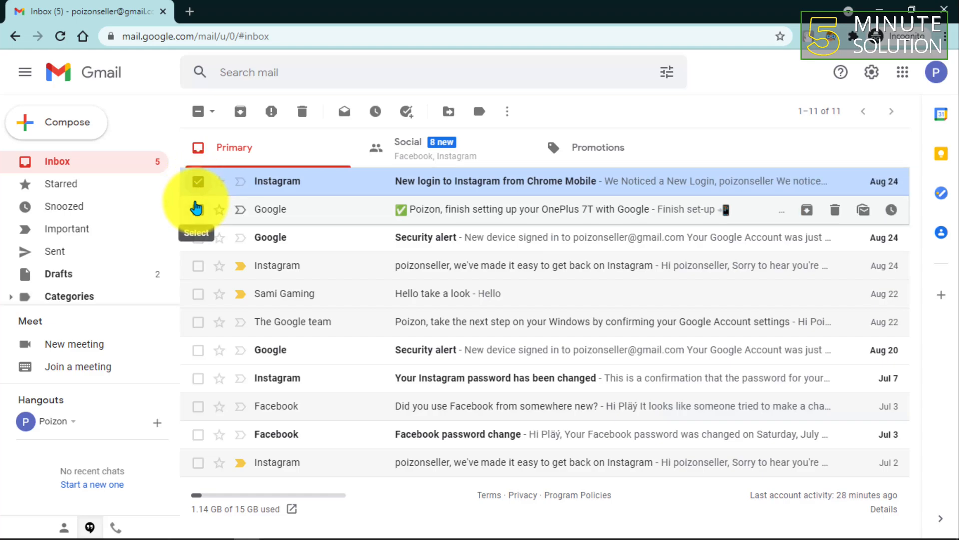
pyautogui.click(197, 209)
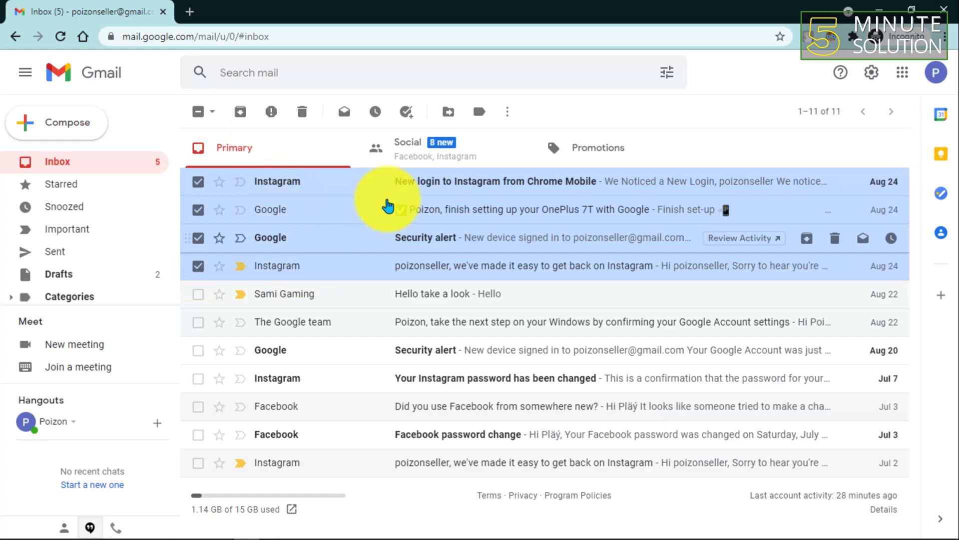
pyautogui.moveTo(476, 273)
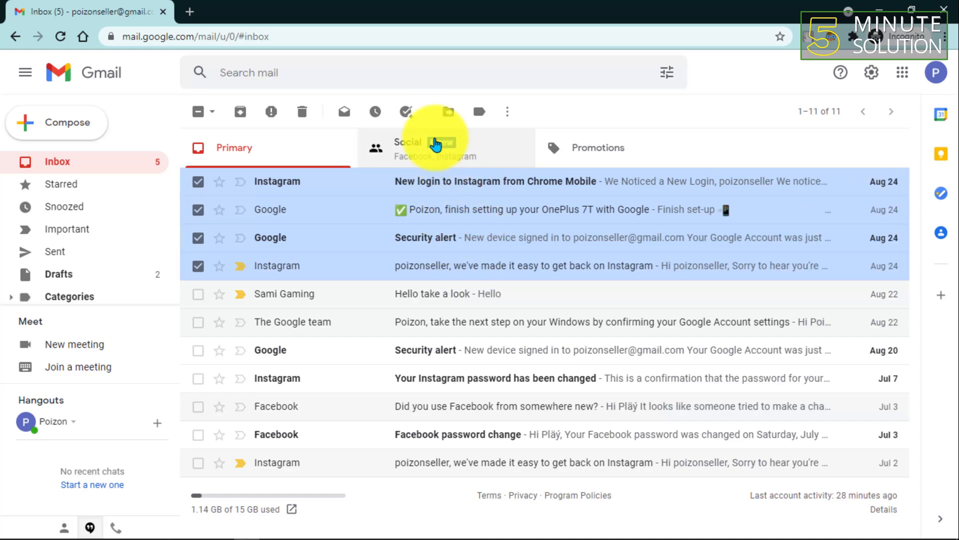
pyautogui.click(301, 111)
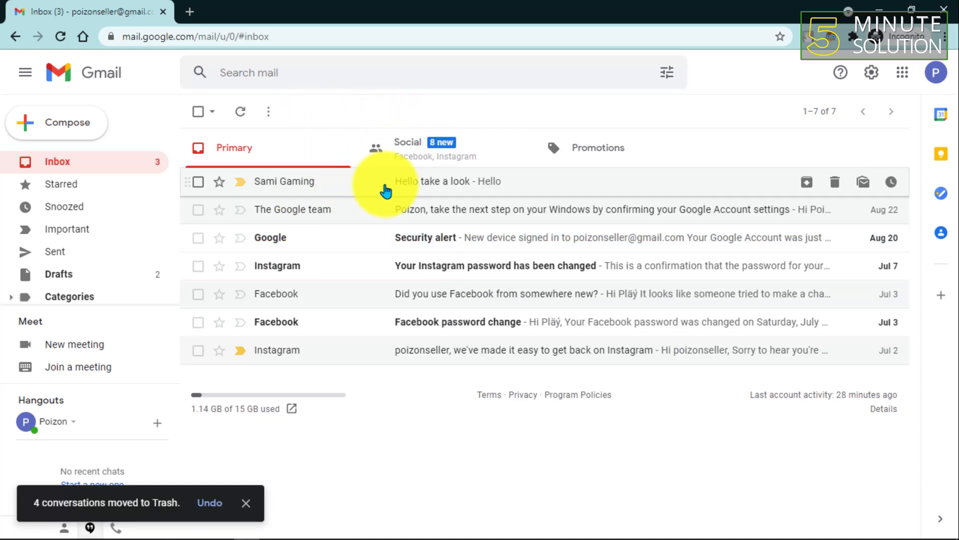
pyautogui.moveTo(157, 506)
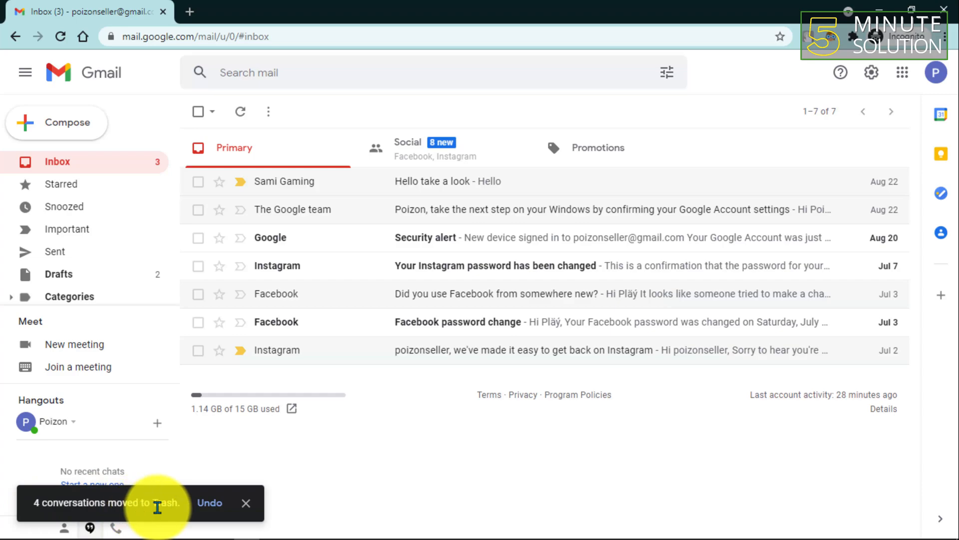
pyautogui.moveTo(85, 312)
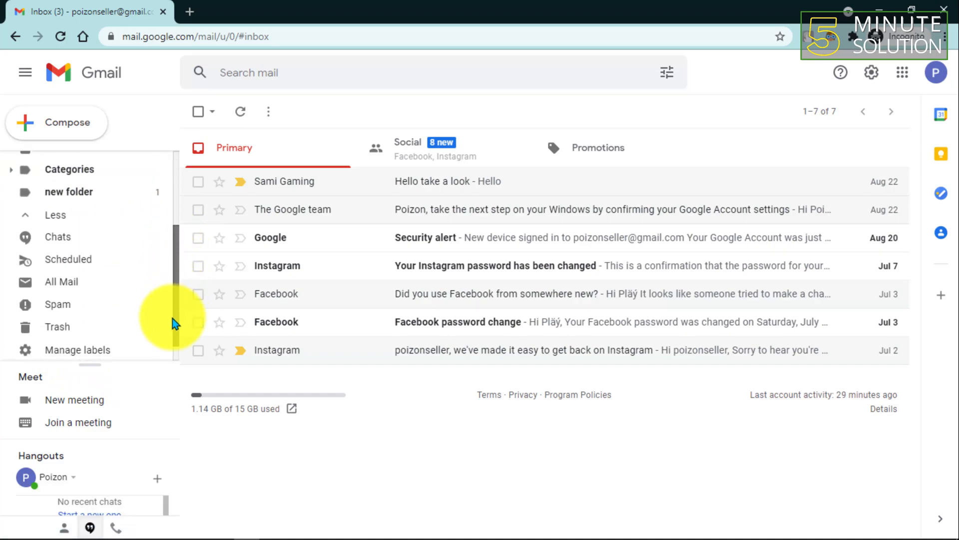
pyautogui.moveTo(58, 306)
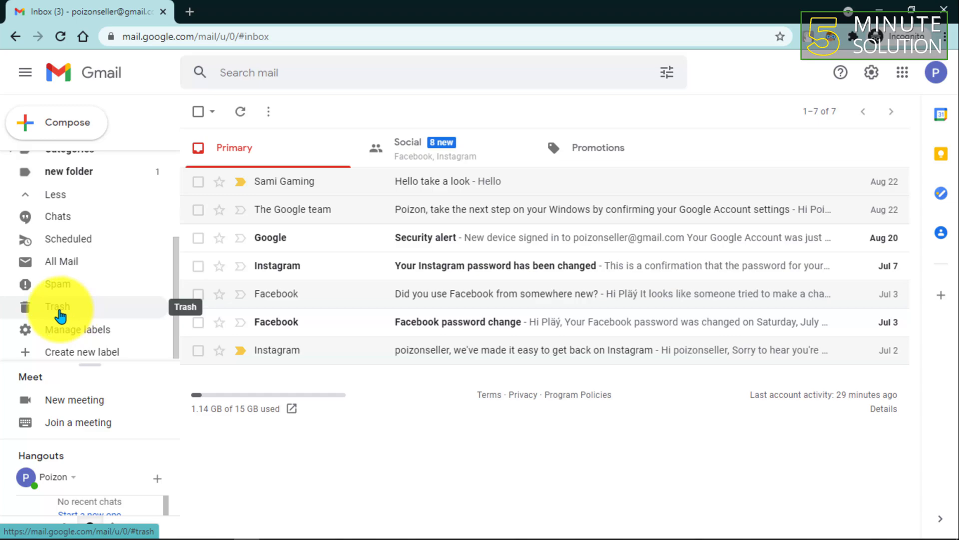
# - In Trash, move the four just-deleted Aug 24 conversations back to Inbox
pyautogui.click(58, 306)
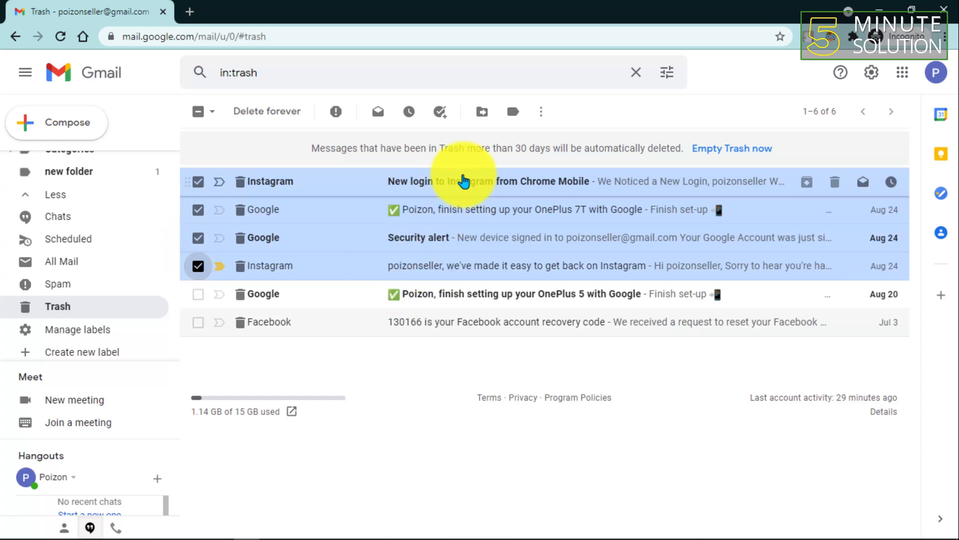
pyautogui.click(482, 111)
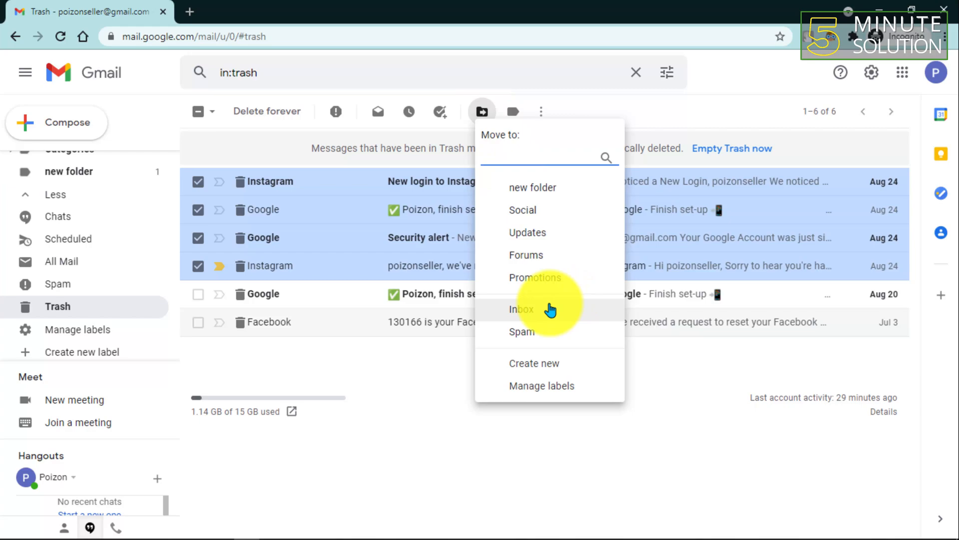
pyautogui.click(521, 309)
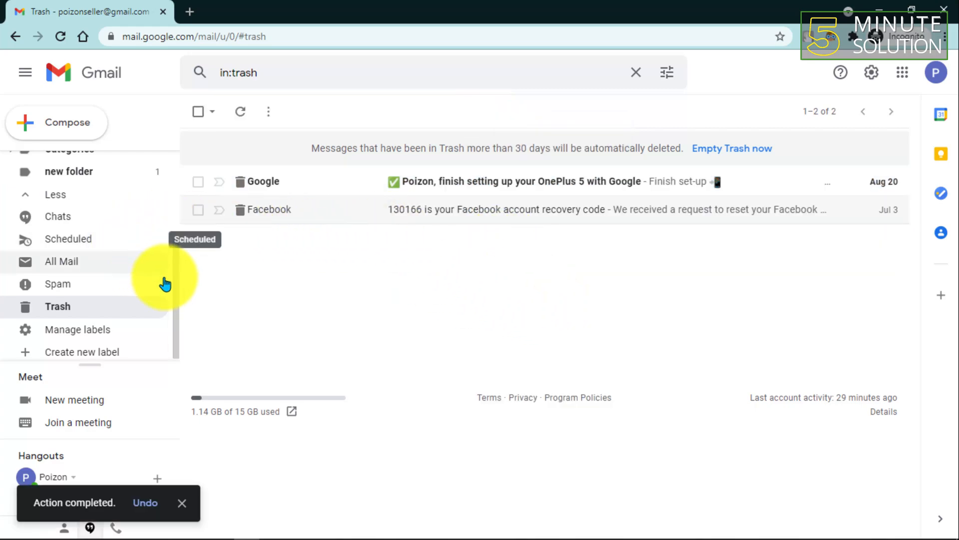
# - Return to the inbox, now listing eleven messages including the four restored ones
pyautogui.scroll(3)
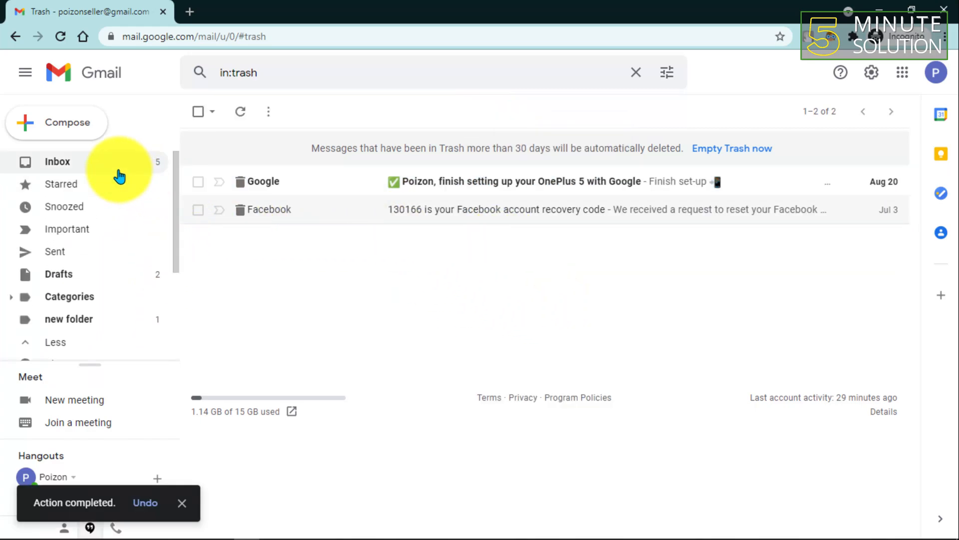
pyautogui.click(57, 161)
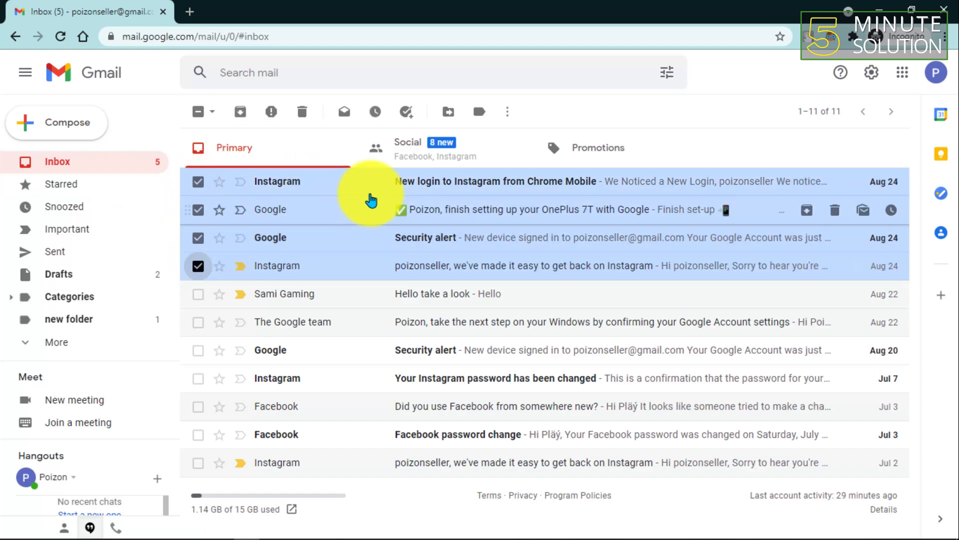
pyautogui.moveTo(461, 250)
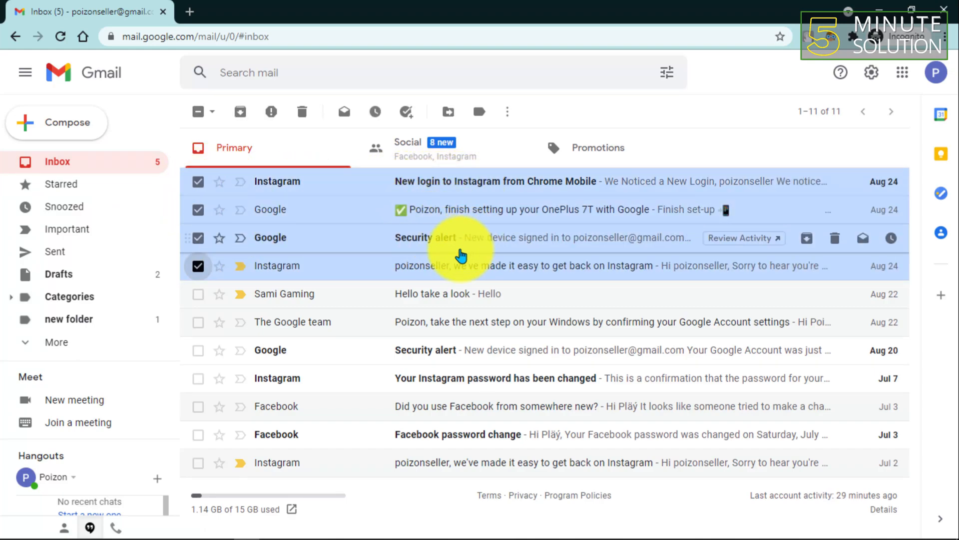
pyautogui.moveTo(725, 135)
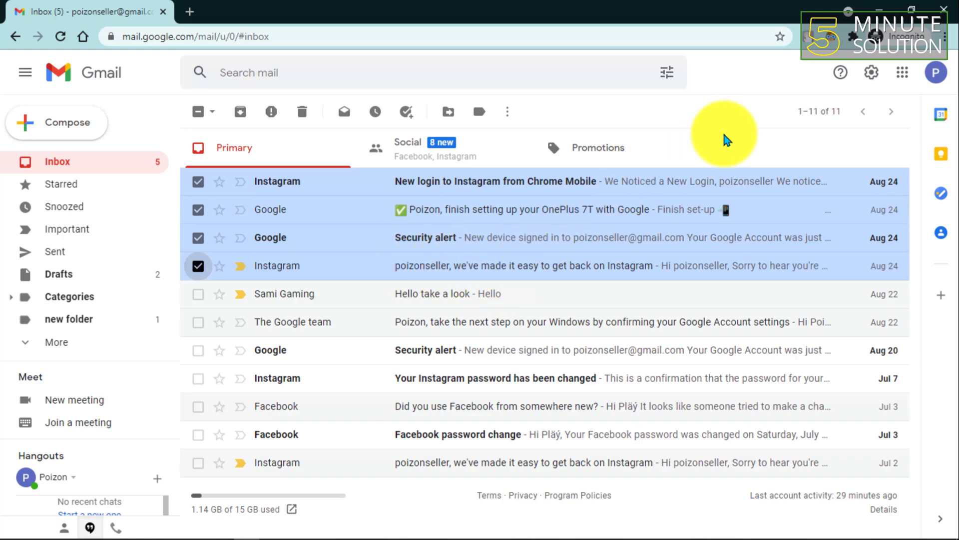